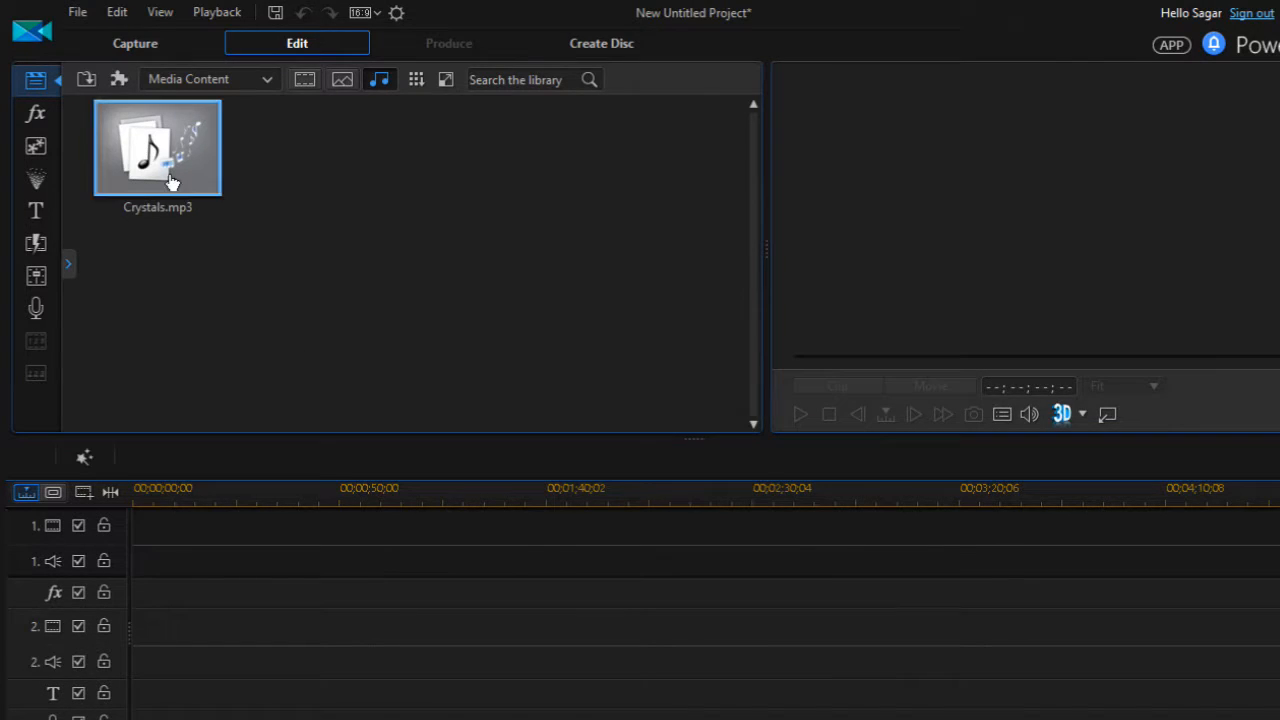
- Show all media types in the library and preview the Introduction Video
left_click(342, 80)
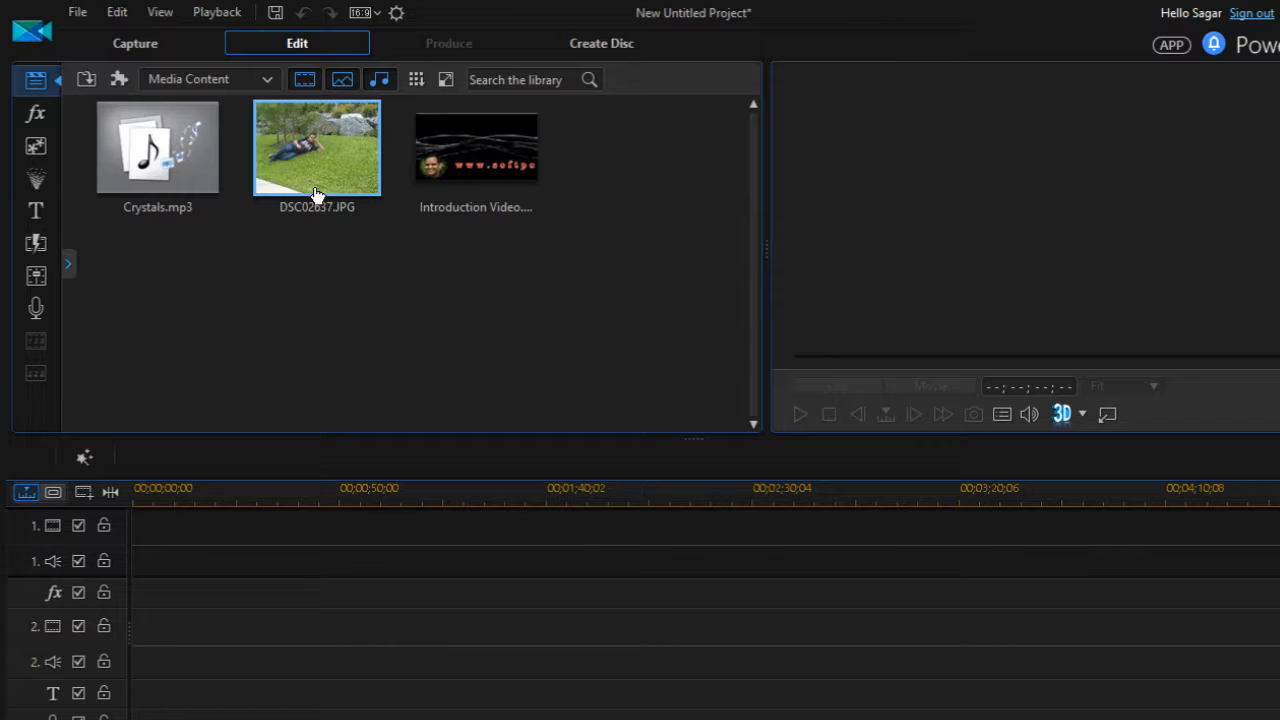
left_click(476, 148)
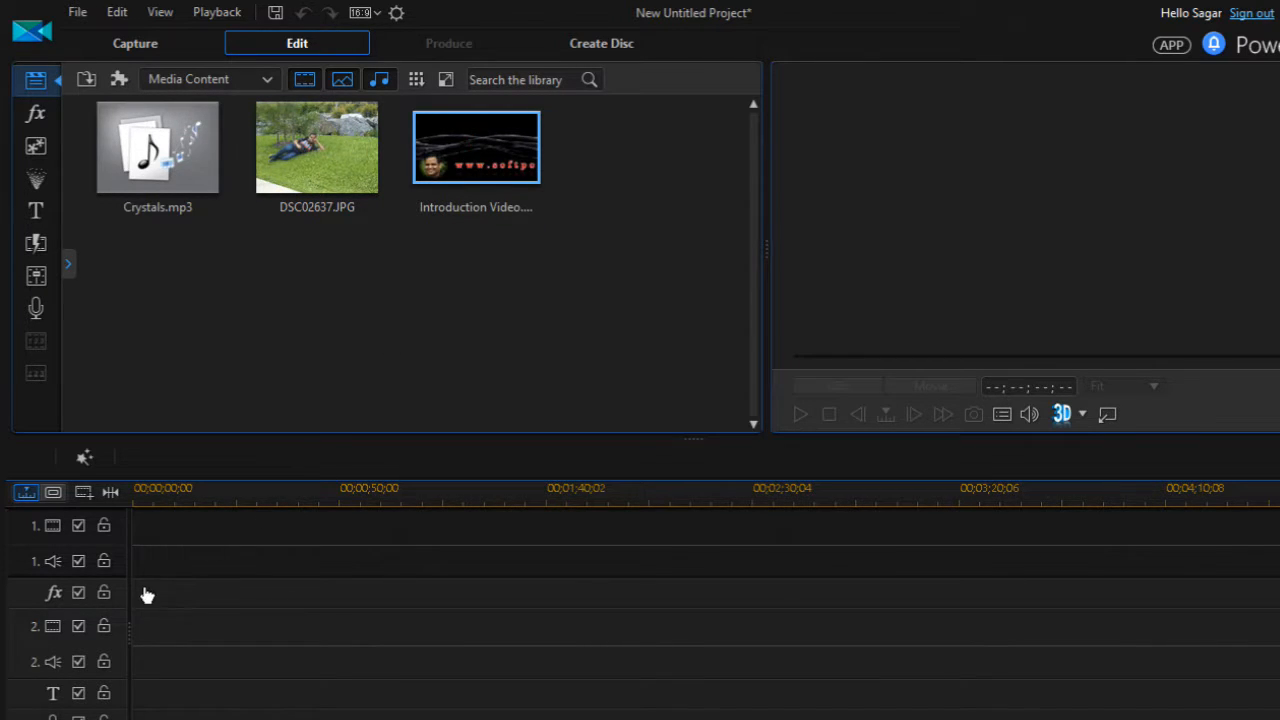
mouse_move(170, 538)
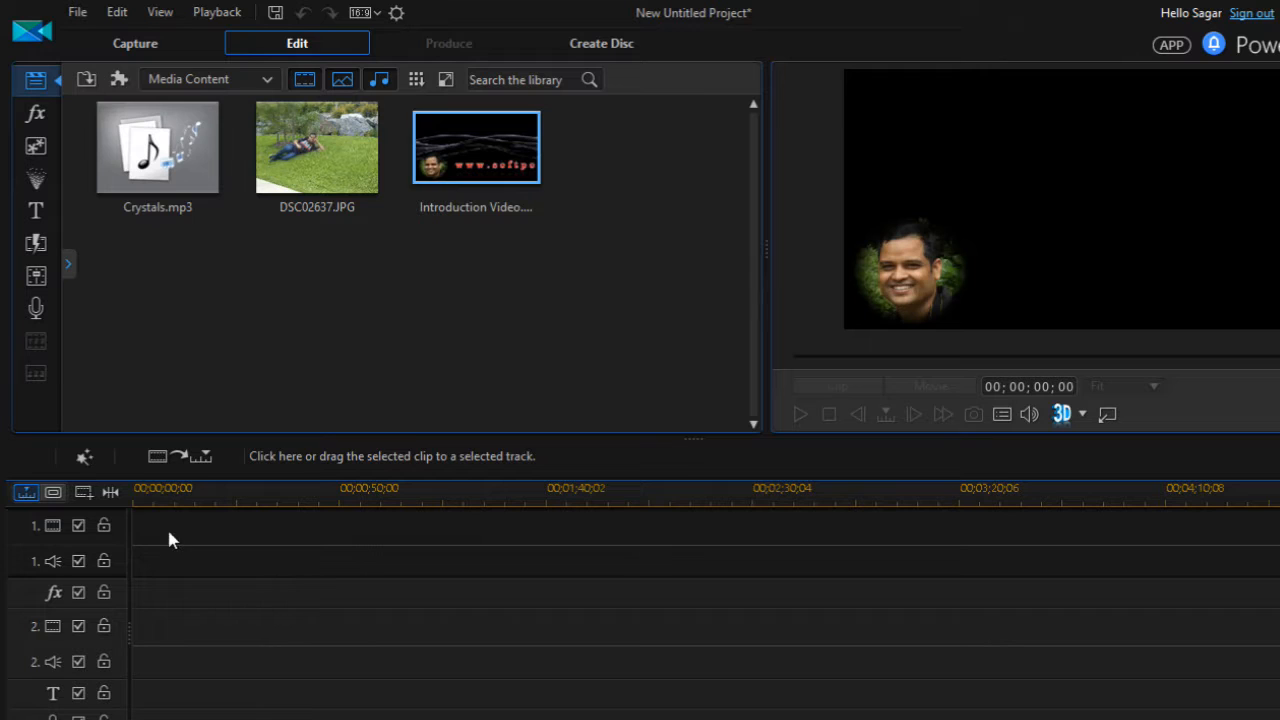
- Place the Introduction Video at 00;00 on track 1 of the timeline
left_click_drag(476, 148, 156, 540)
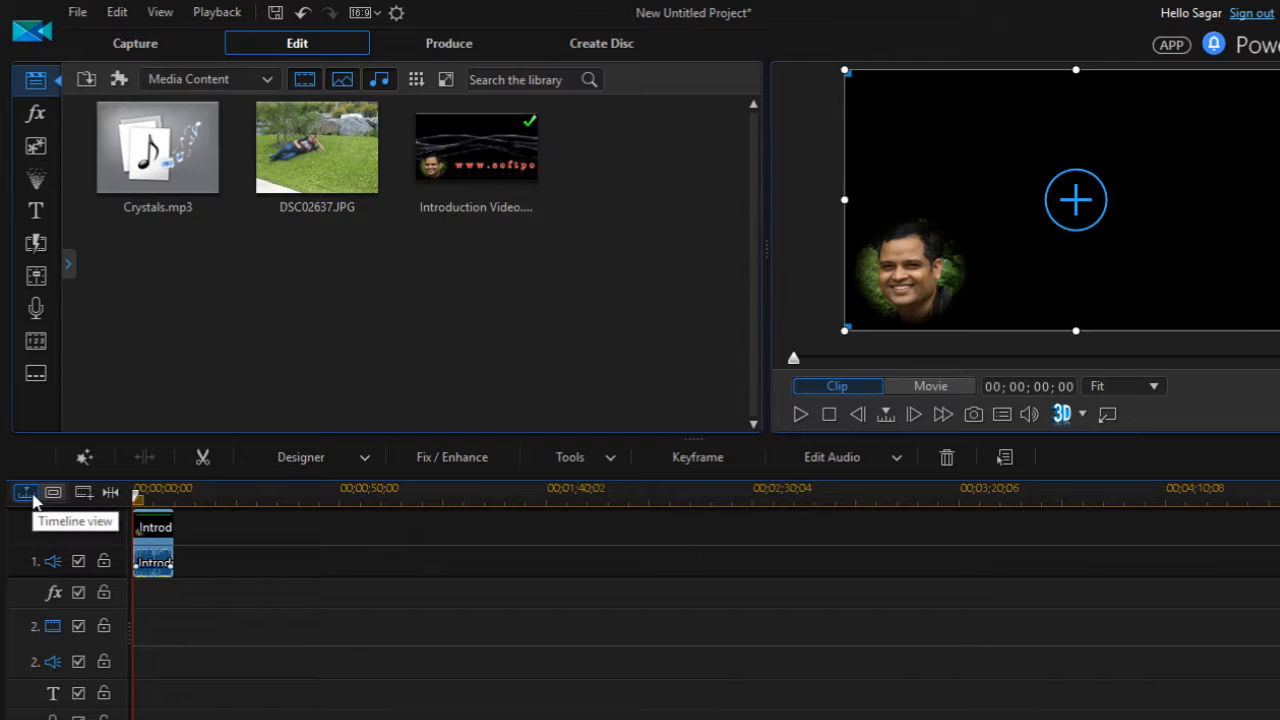
mouse_move(52, 492)
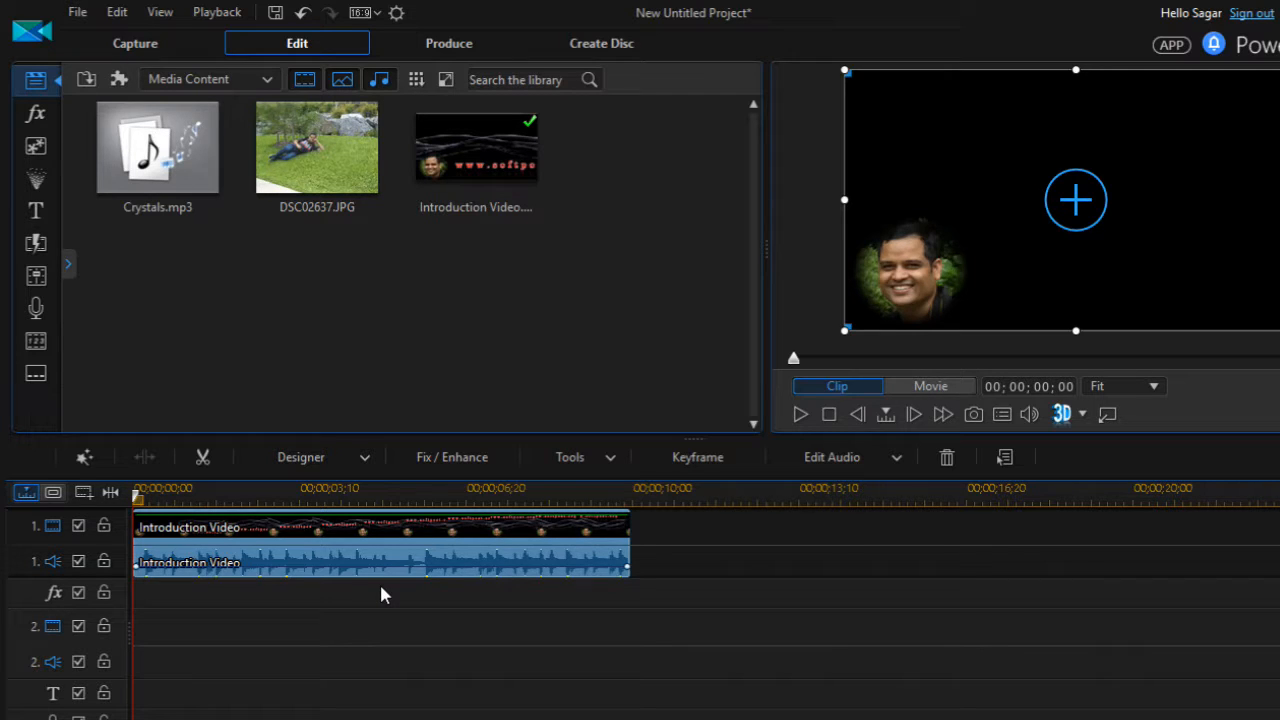
mouse_move(184, 522)
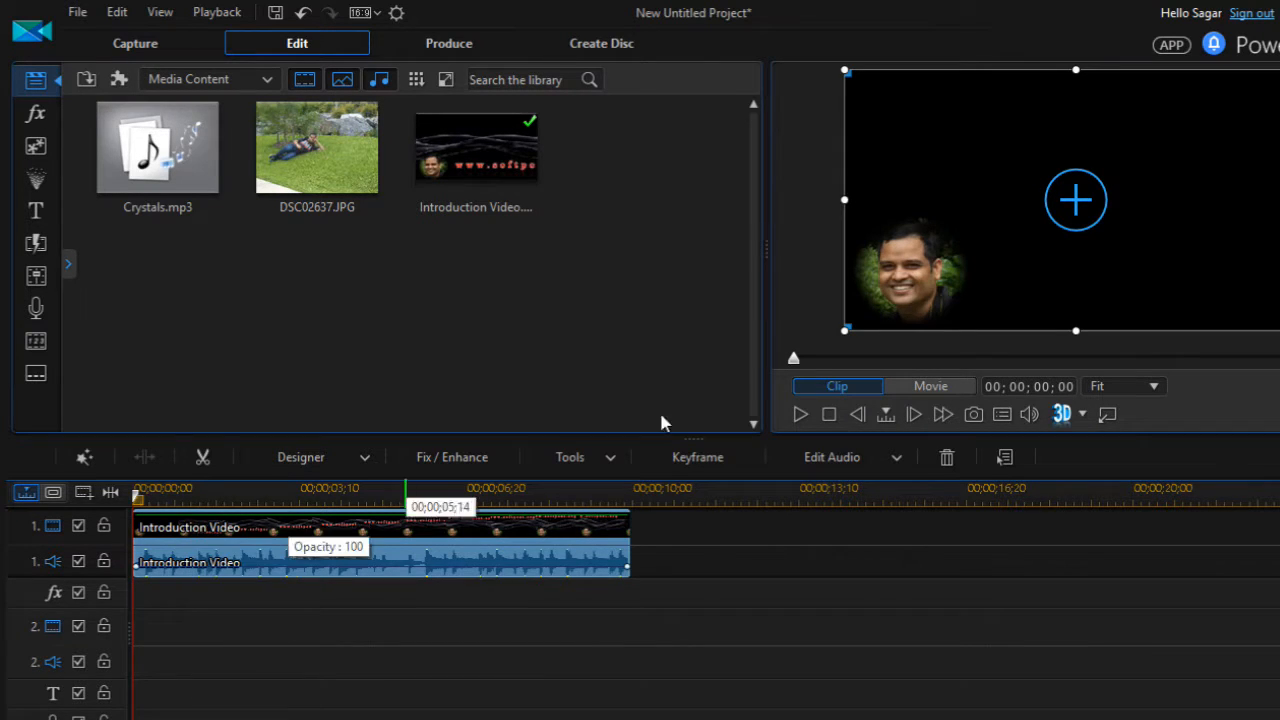
mouse_move(800, 414)
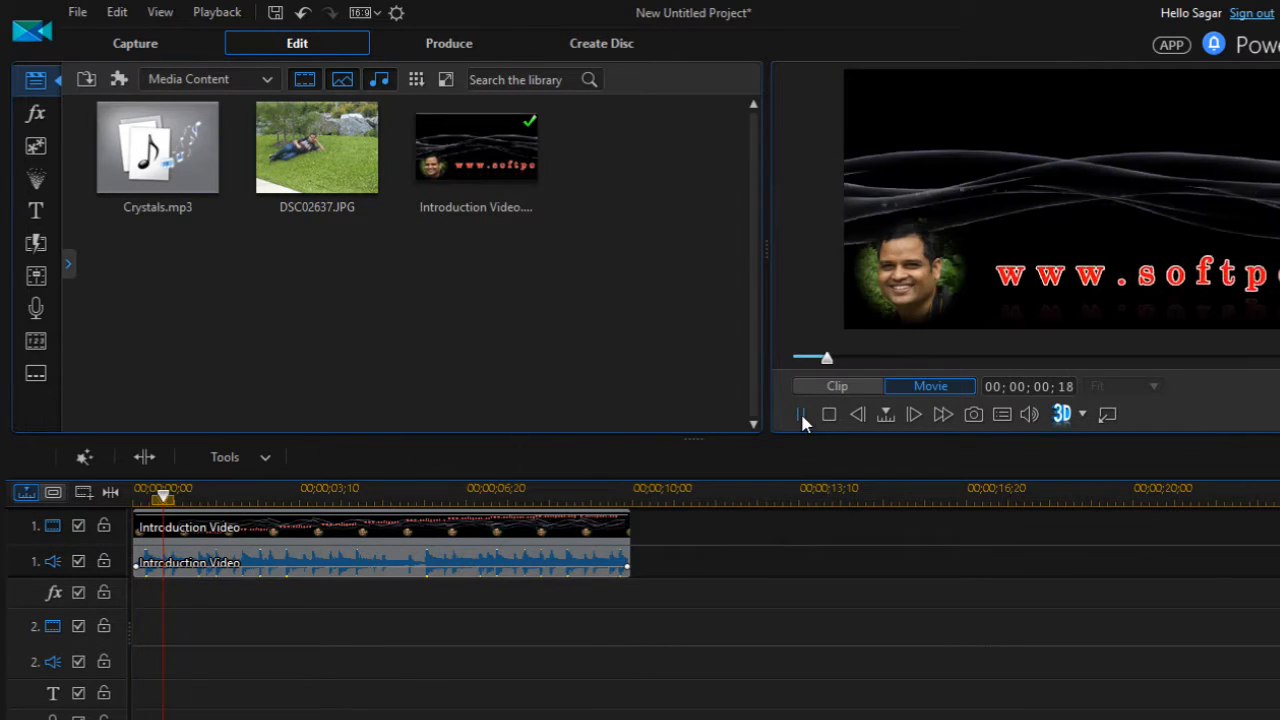
- Pause the movie preview at about 00:00:01:26
left_click(800, 414)
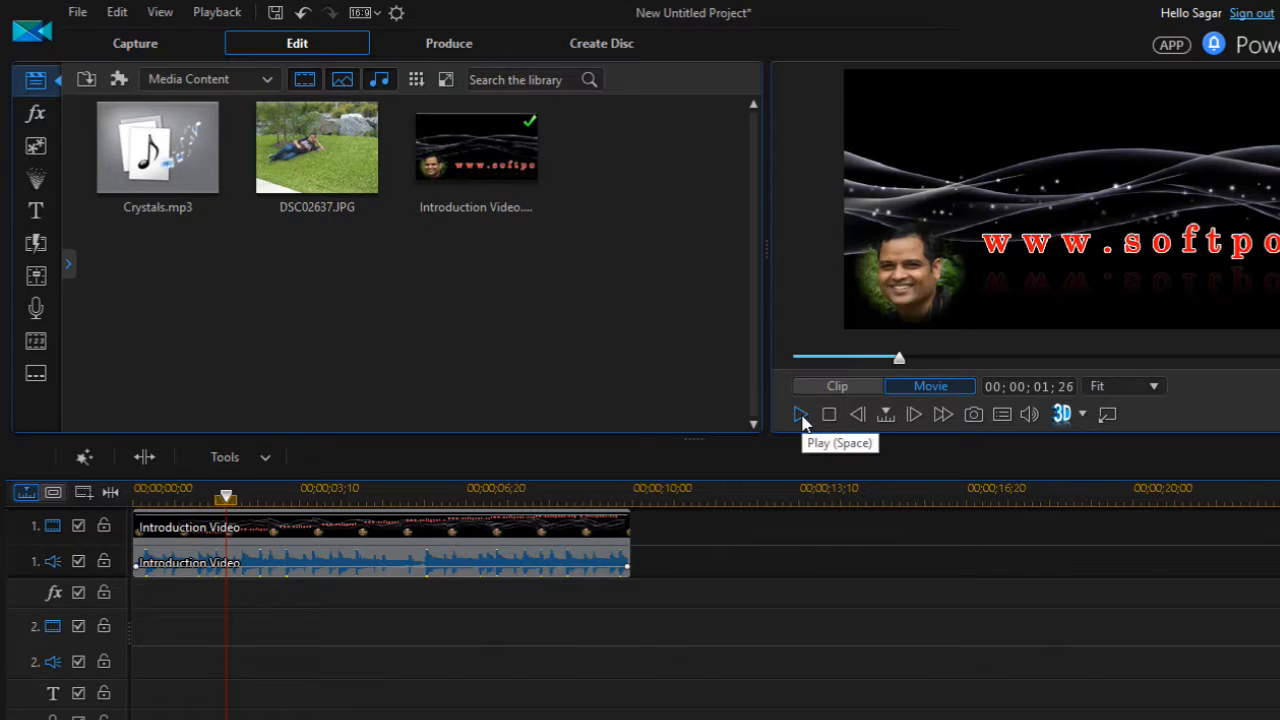
mouse_move(500, 438)
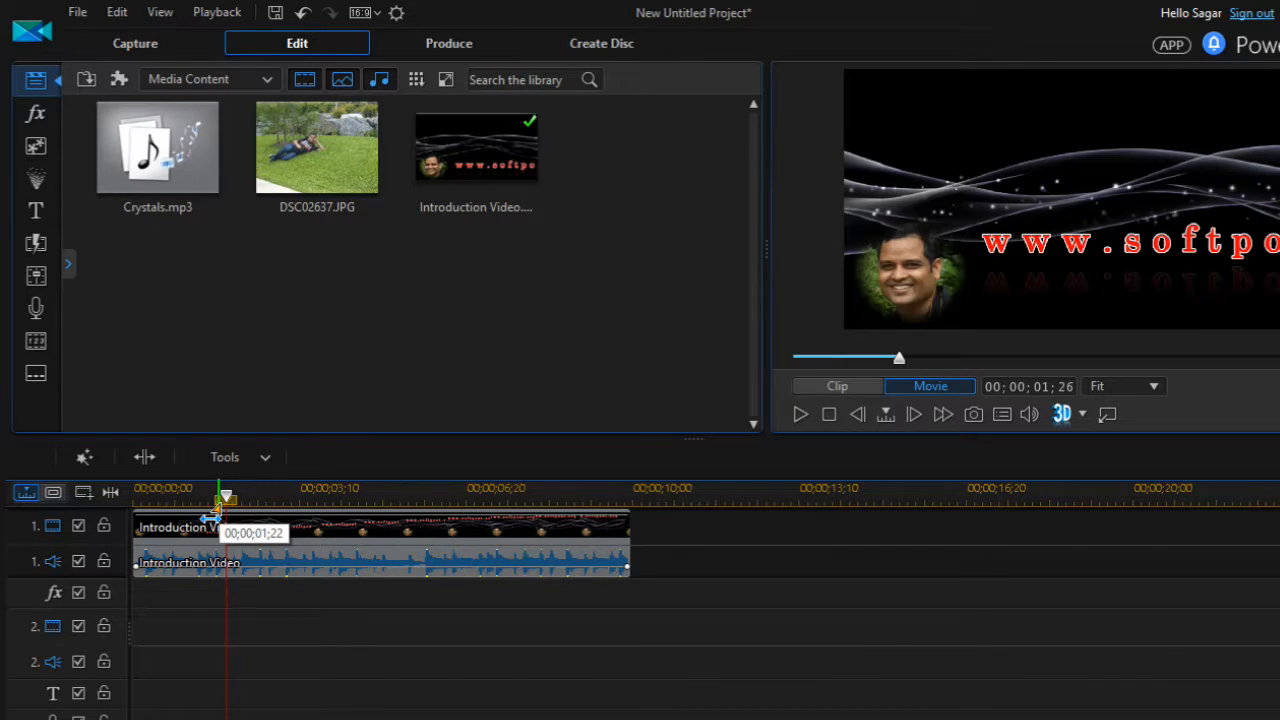
- Mark a timeline range from about 1:22 to roughly 2:00-2:04 on the ruler
left_click_drag(216, 496, 228, 496)
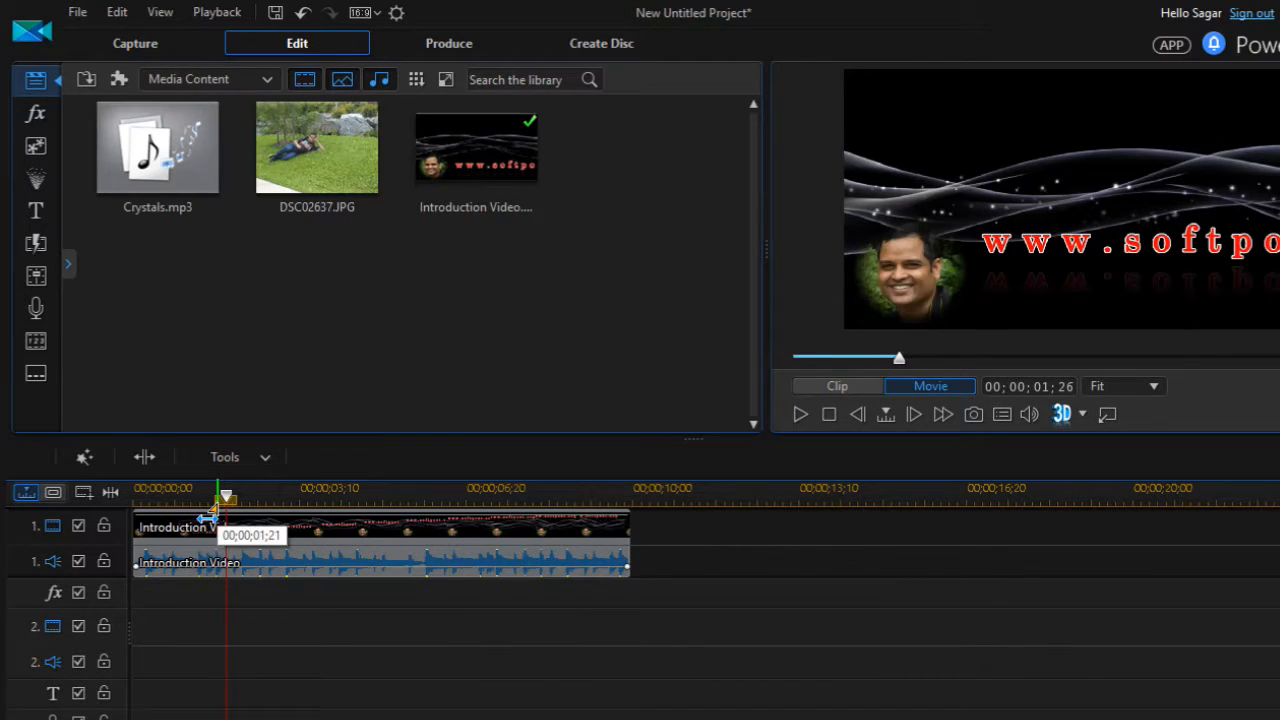
left_click_drag(224, 496, 238, 496)
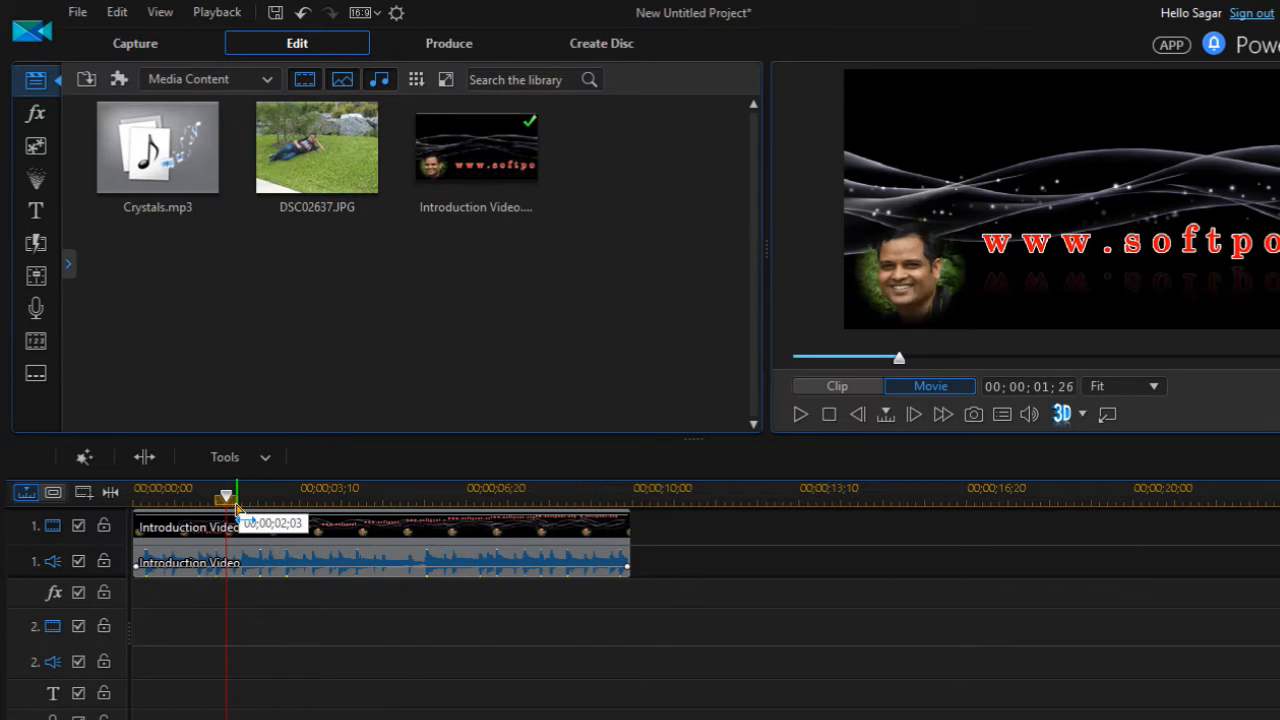
left_click_drag(236, 500, 230, 500)
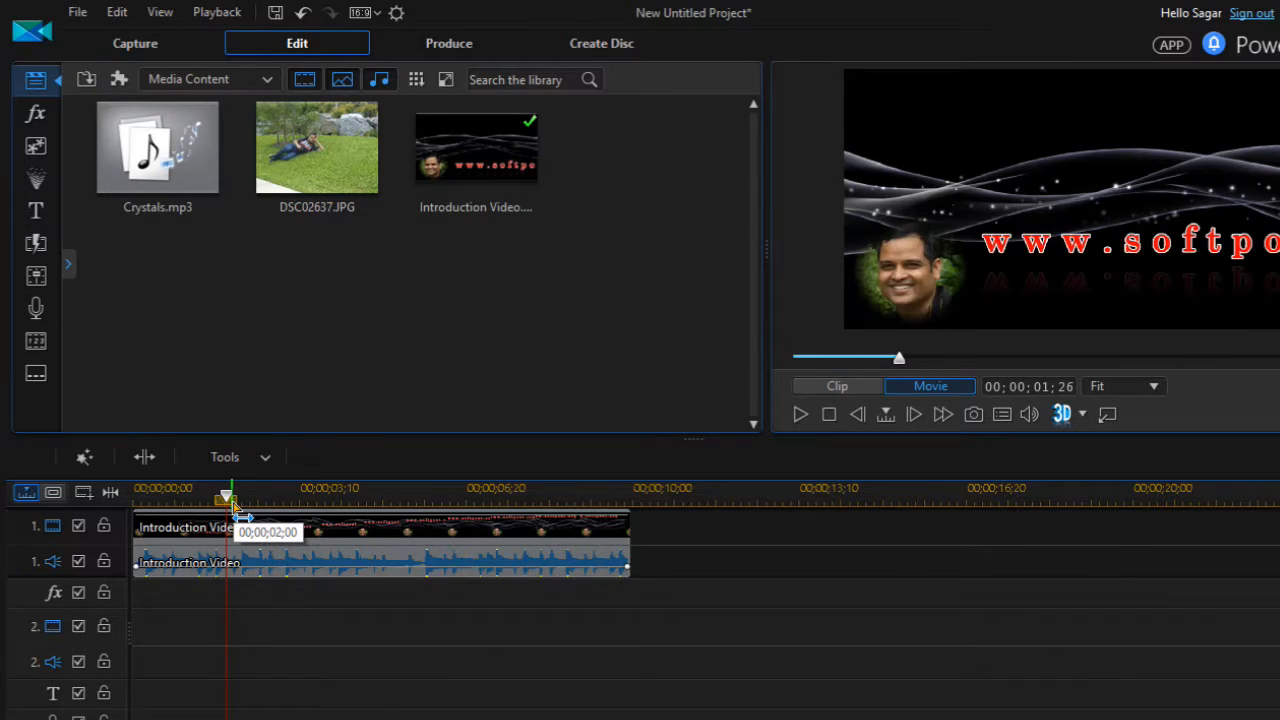
left_click_drag(230, 500, 240, 500)
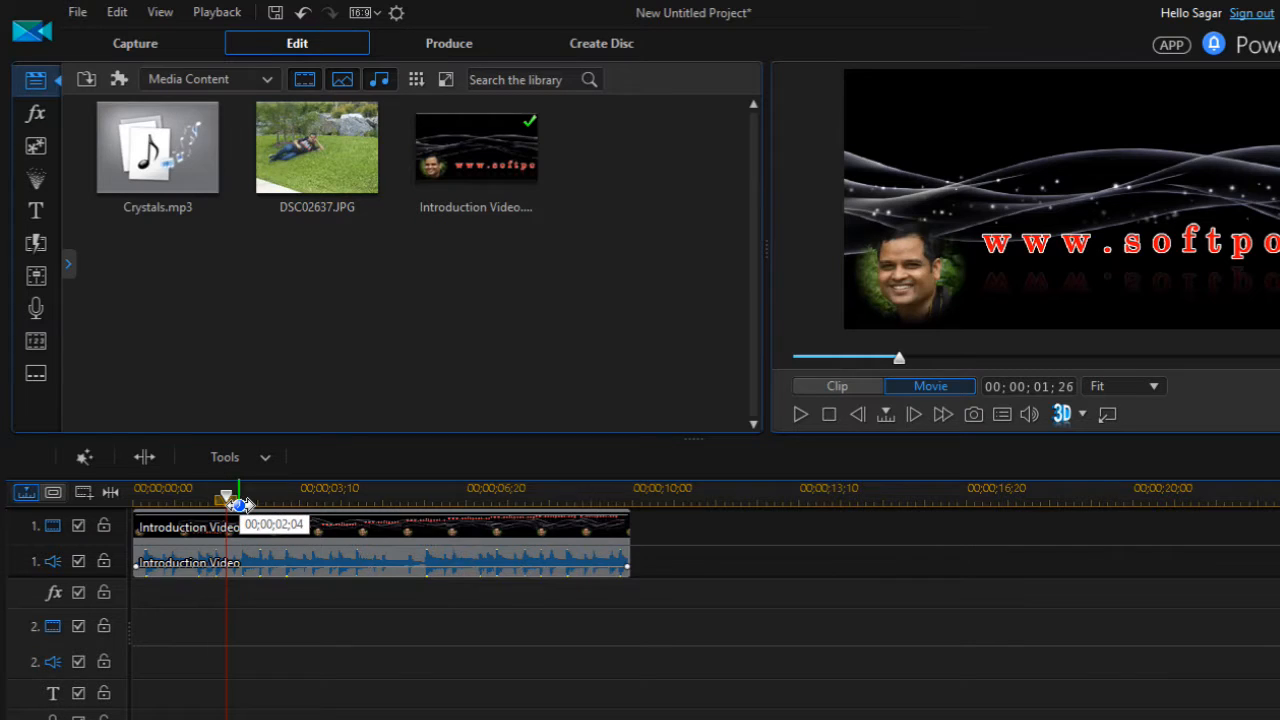
left_click_drag(242, 500, 232, 500)
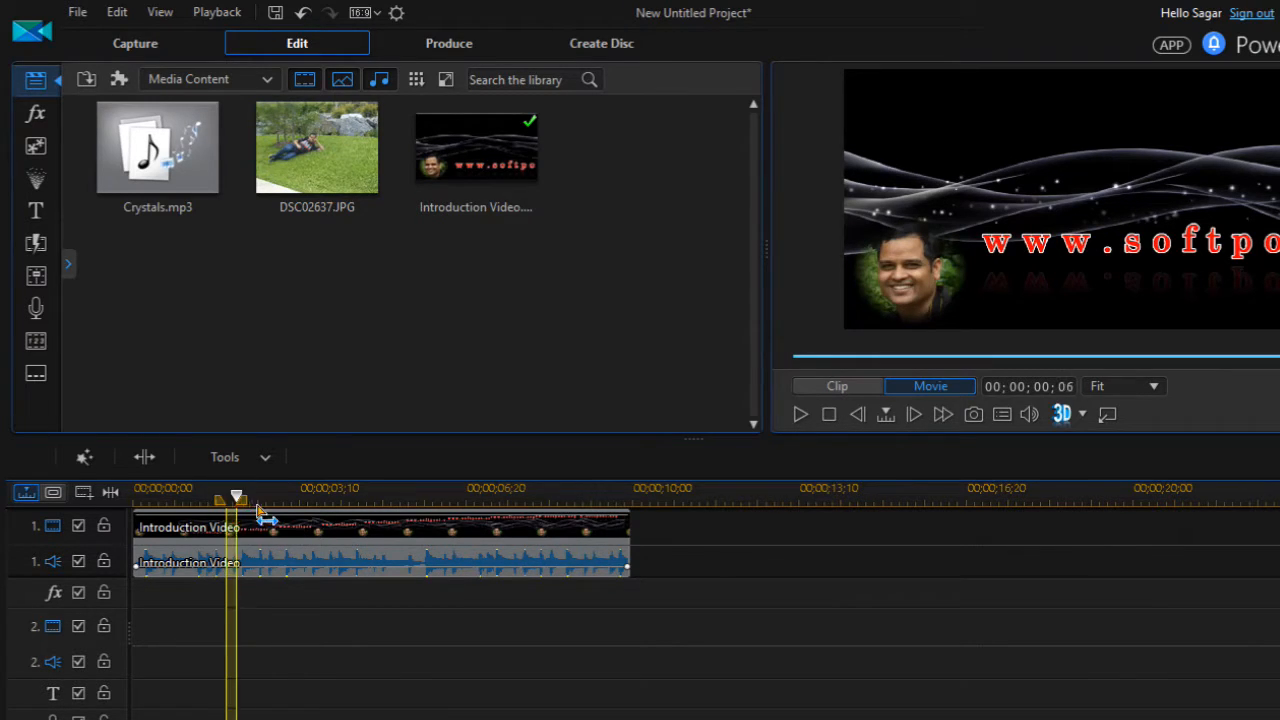
- Widen the marked range so it starts around 1:23, revealing the range editing actions
left_click_drag(236, 496, 290, 496)
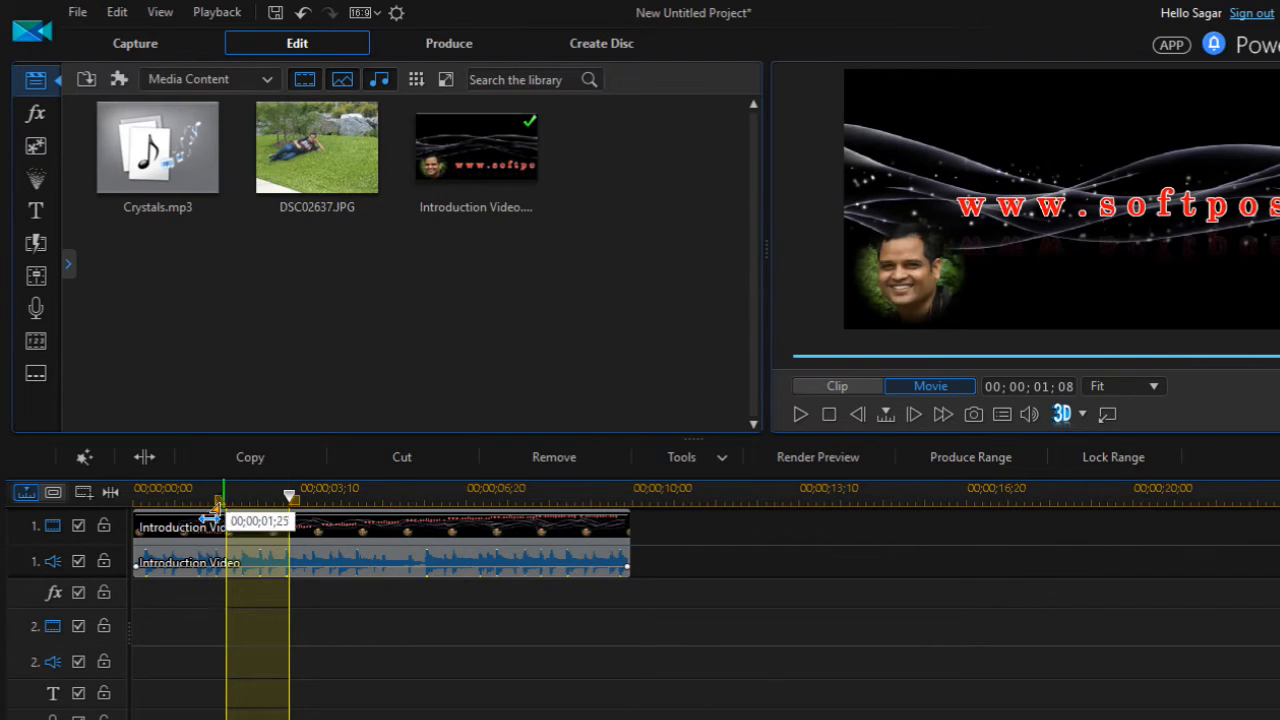
mouse_move(308, 516)
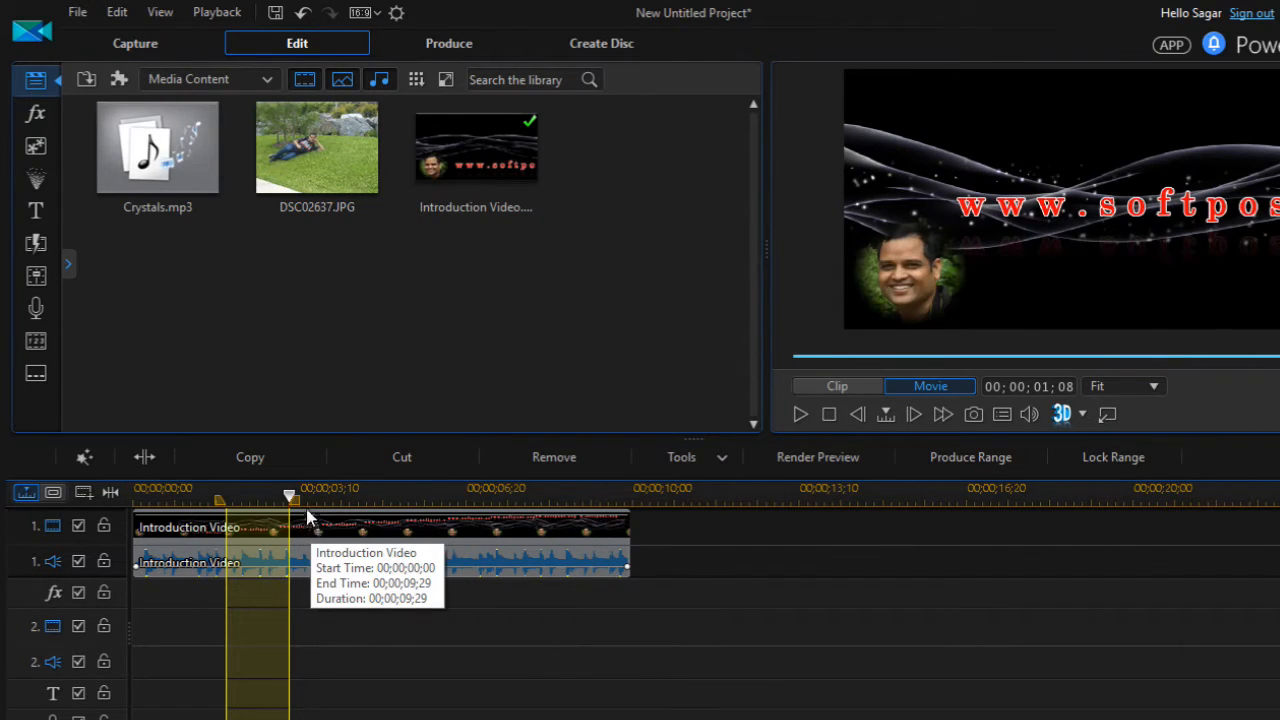
mouse_move(232, 516)
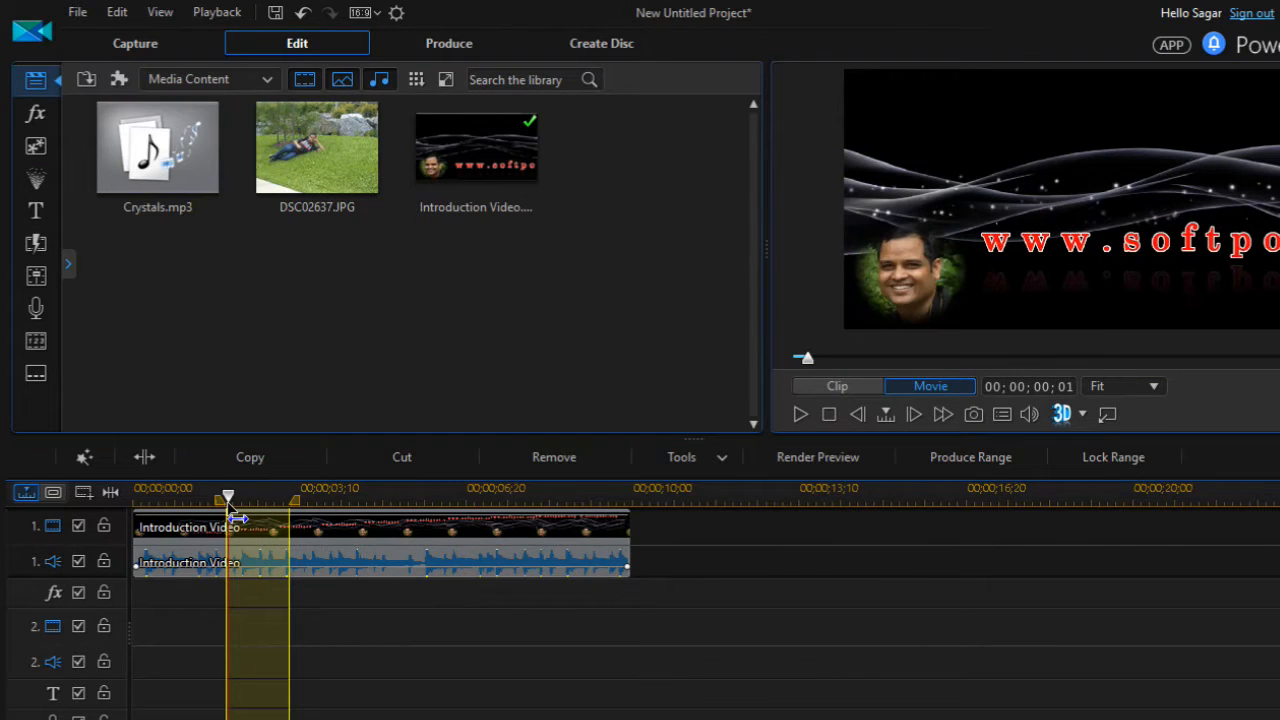
left_click(828, 414)
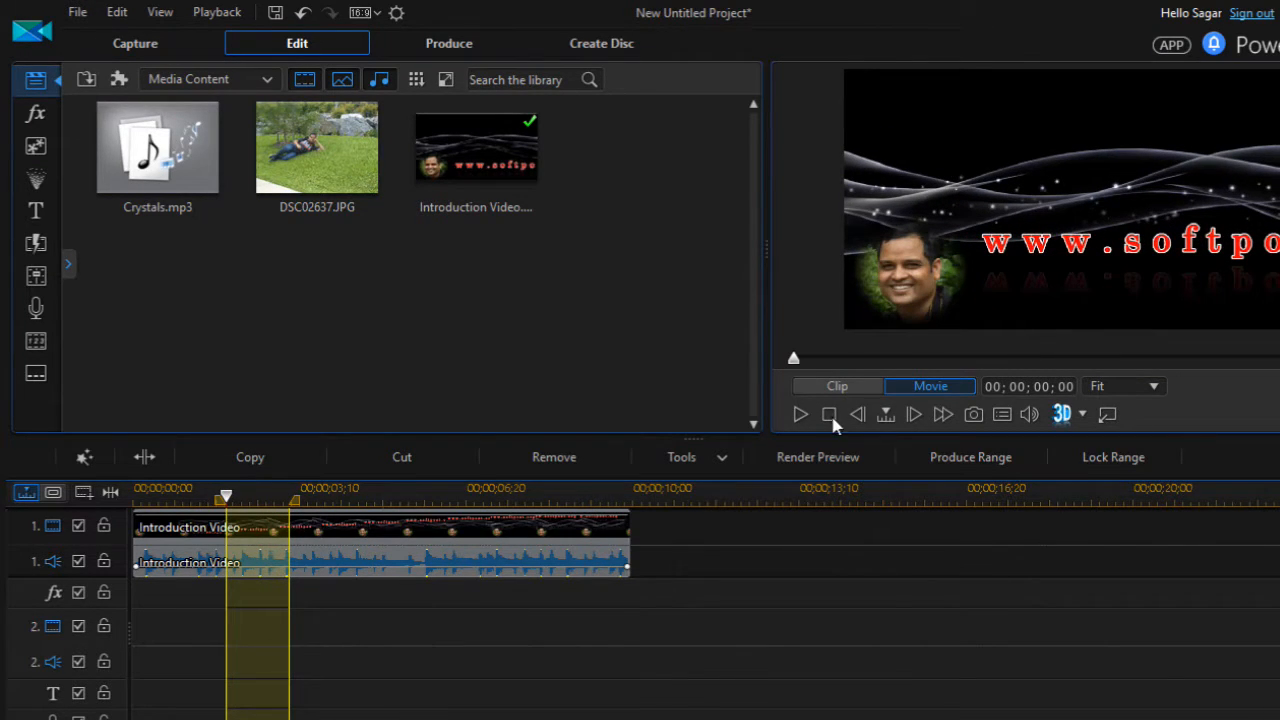
left_click(800, 414)
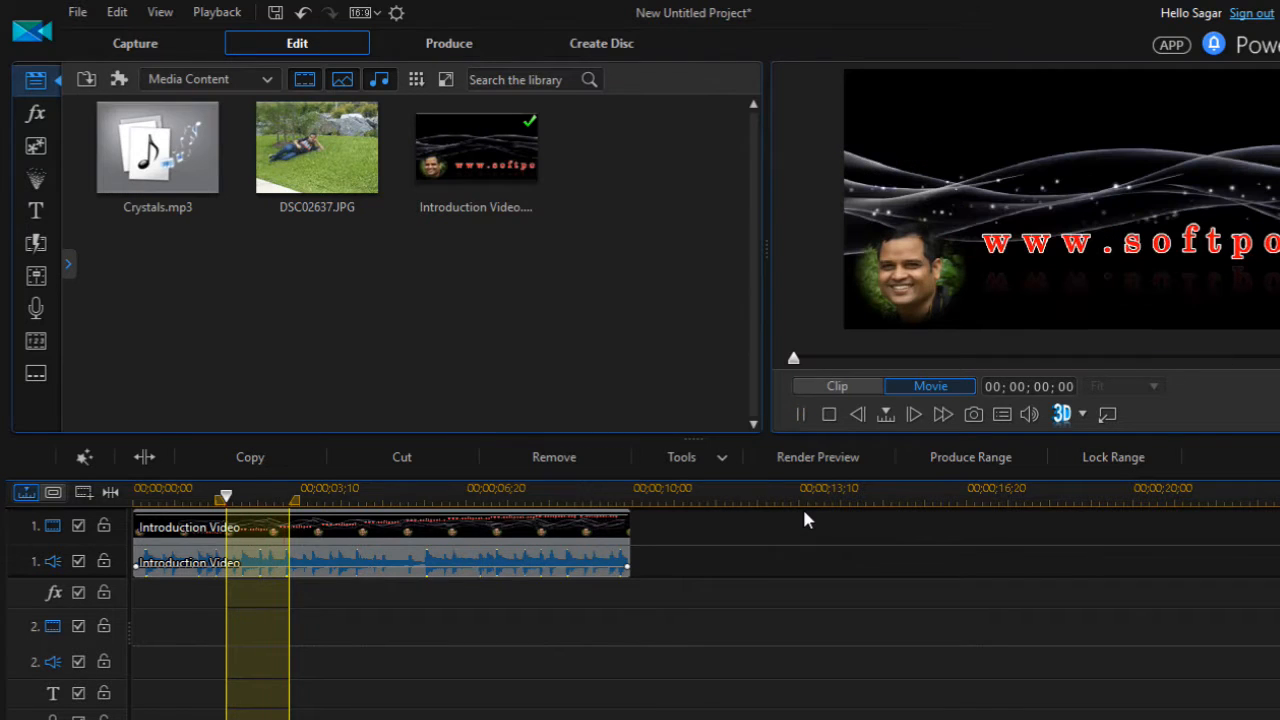
mouse_move(330, 544)
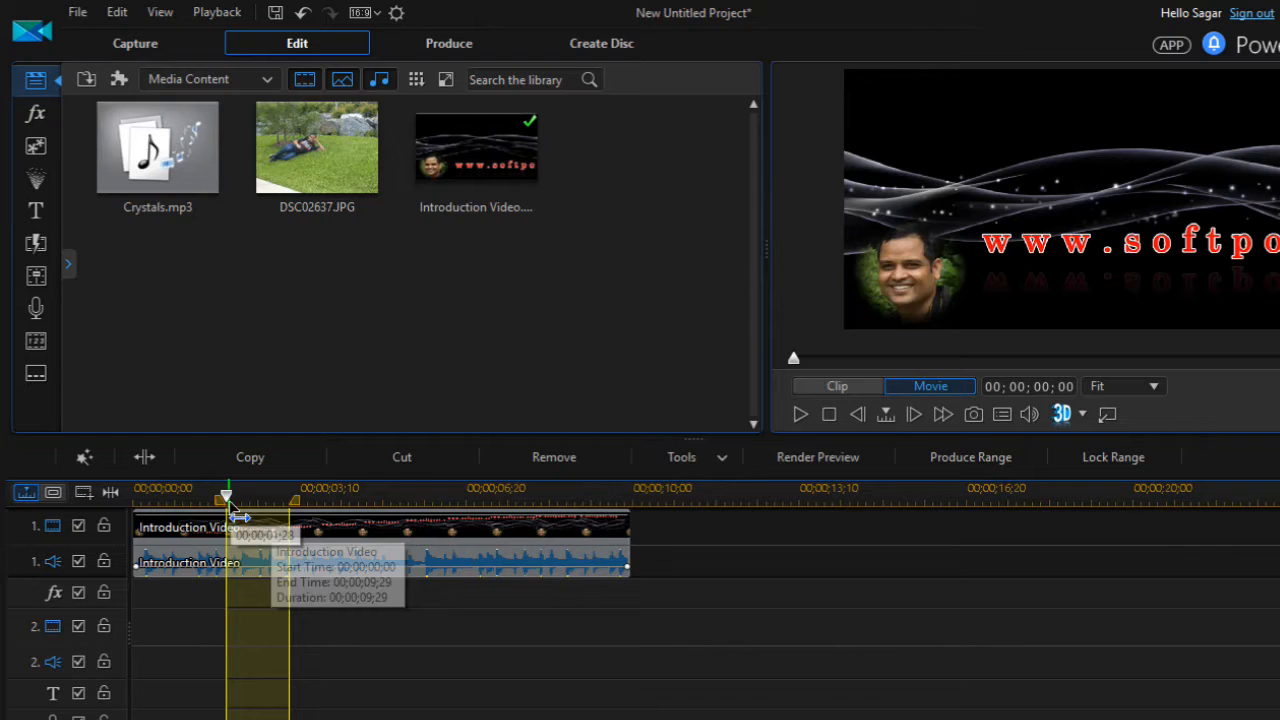
- Readjust the range to start near 1:25 with the end pulled back from about 3:06
left_click_drag(226, 500, 210, 500)
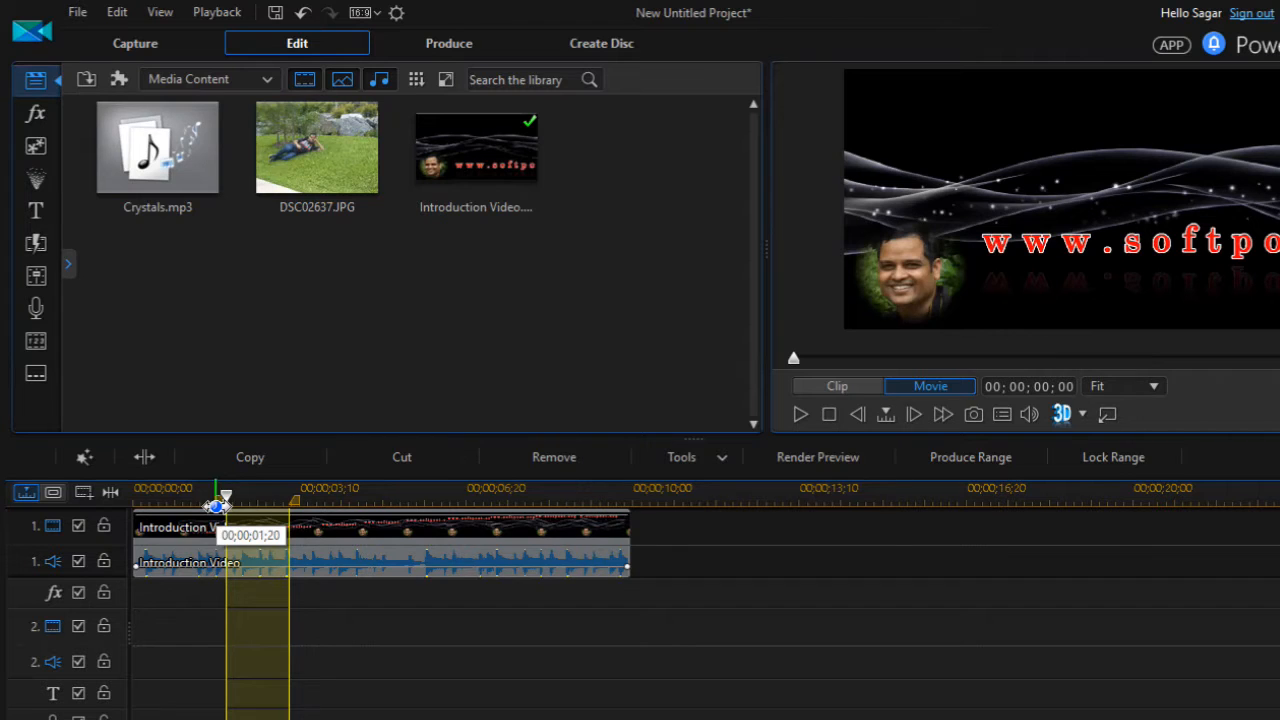
left_click_drag(216, 496, 292, 496)
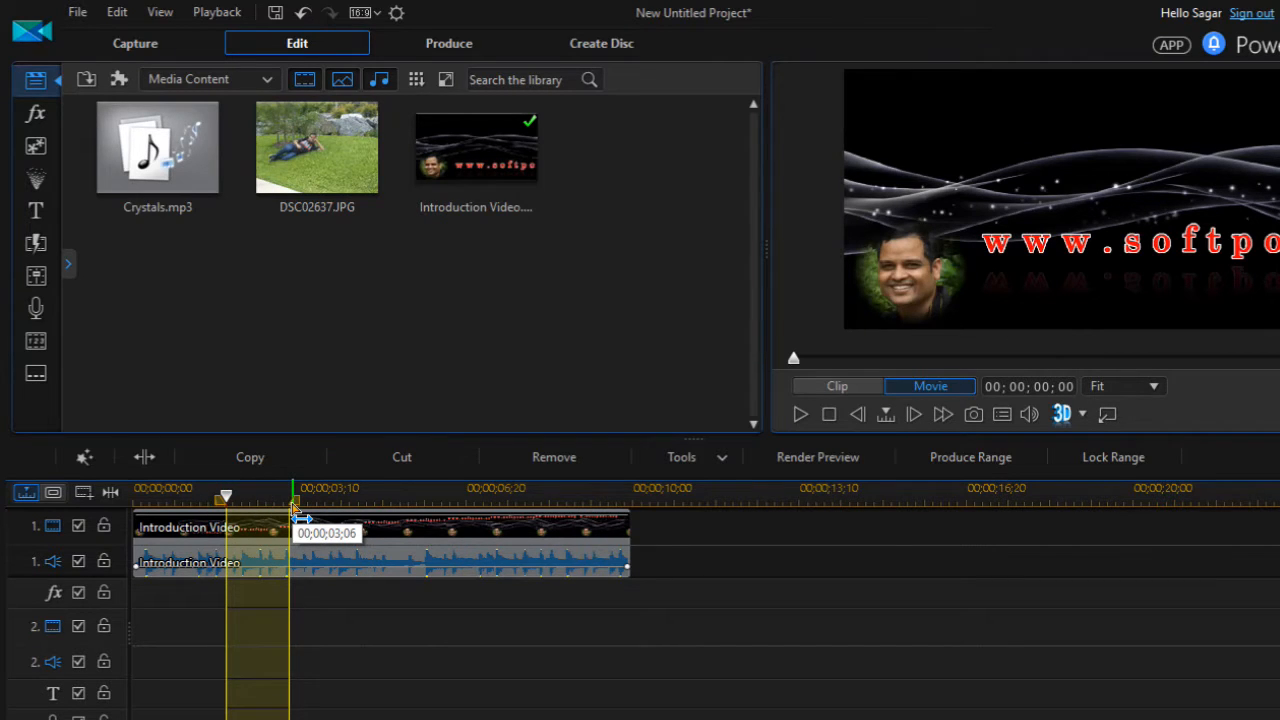
left_click_drag(292, 496, 224, 496)
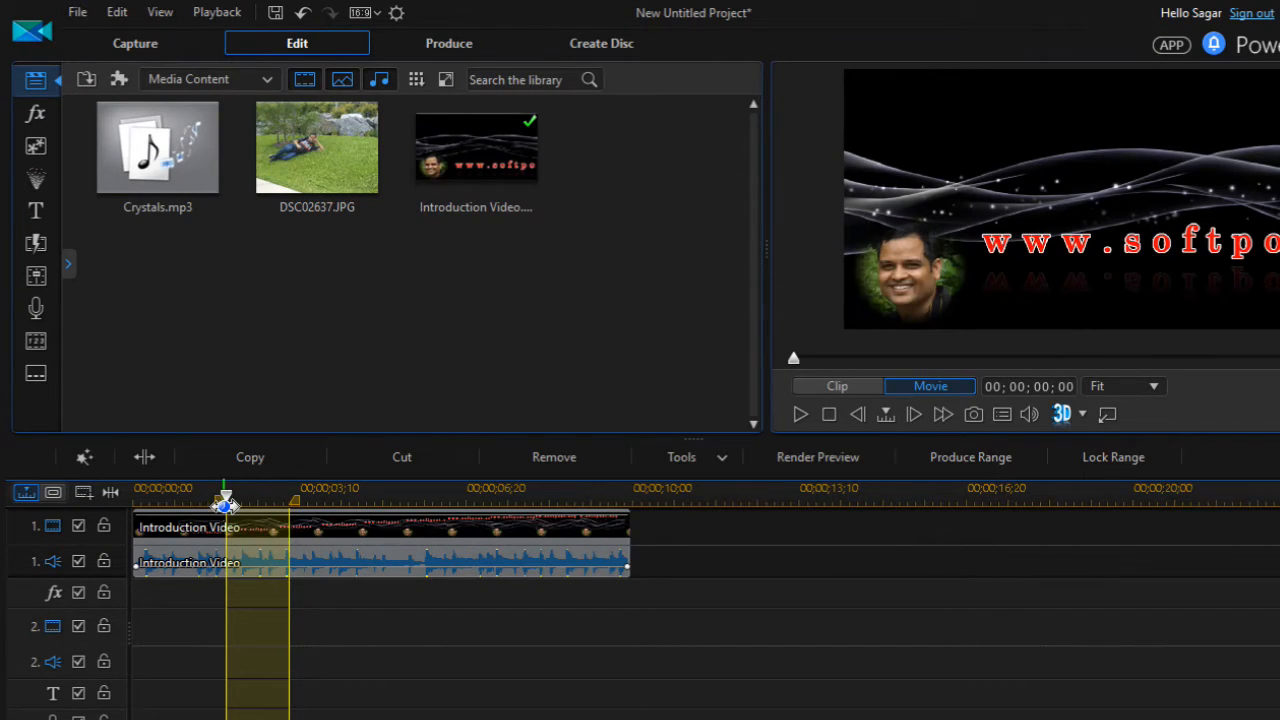
left_click_drag(224, 500, 224, 500)
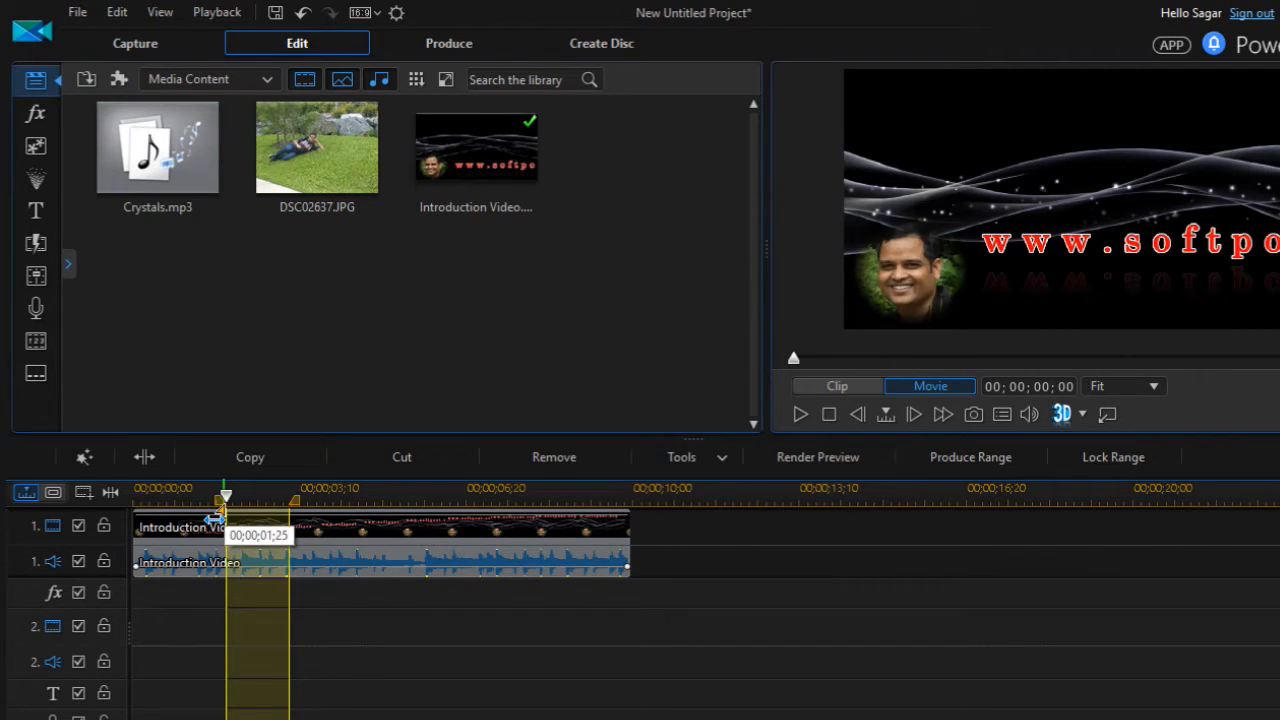
left_click_drag(216, 518, 296, 518)
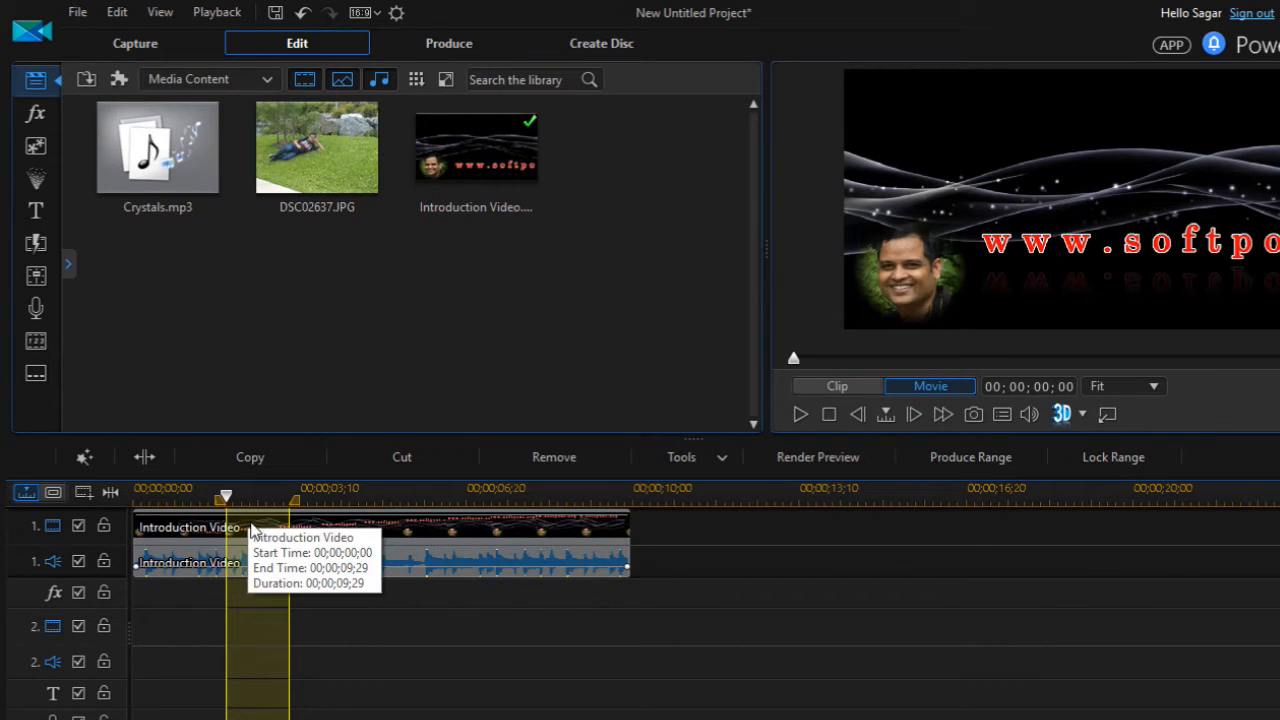
mouse_move(248, 540)
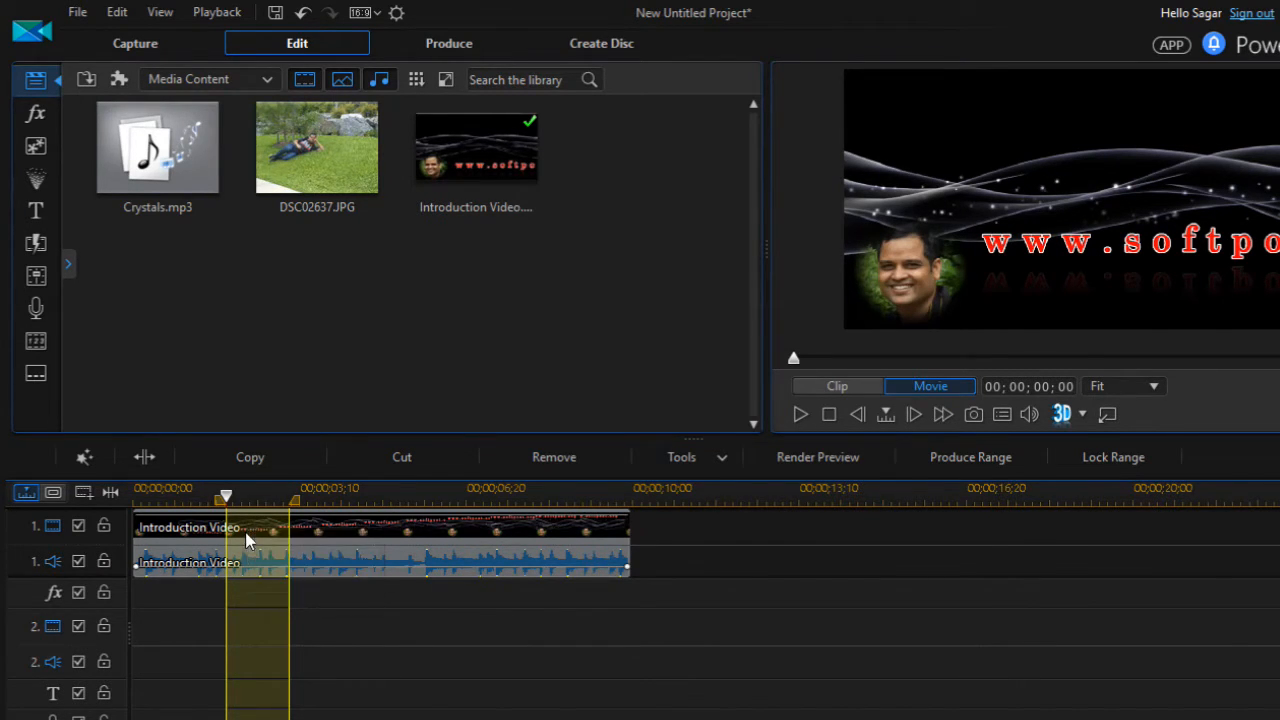
mouse_move(250, 540)
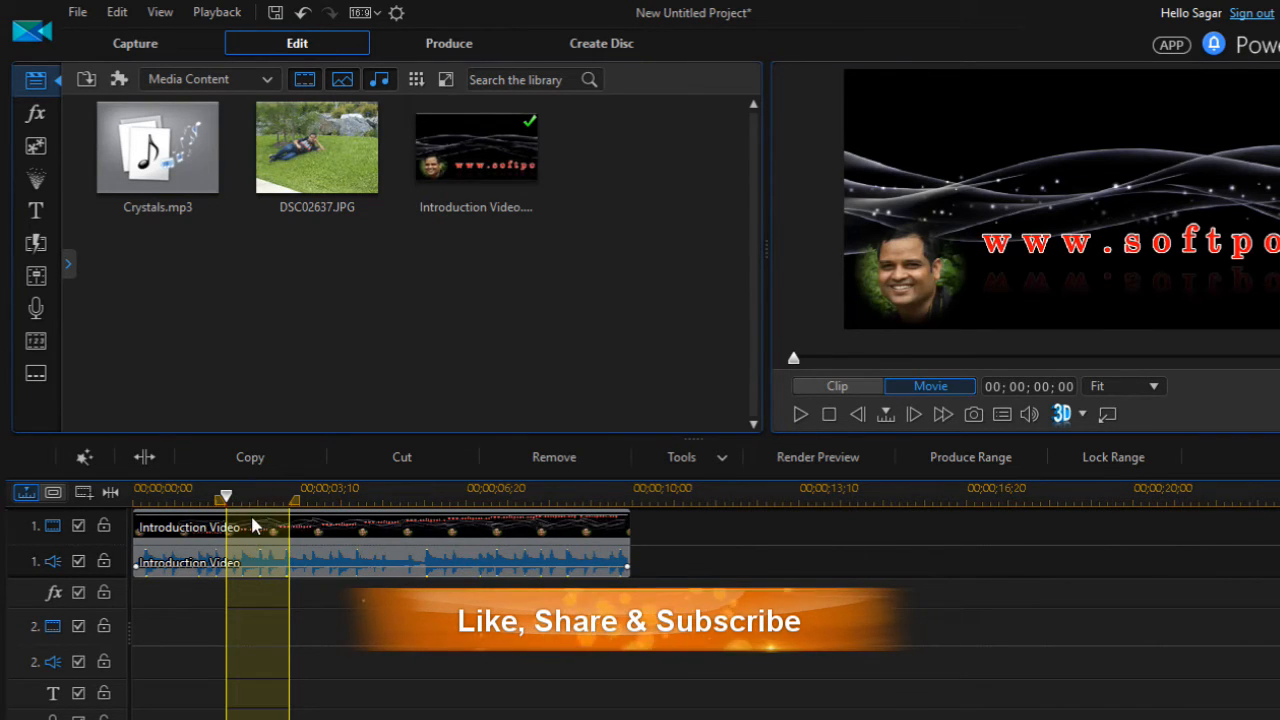
- Settle the range start toward 1:14 and the end around 2:13, about two seconds
left_click_drag(224, 496, 256, 496)
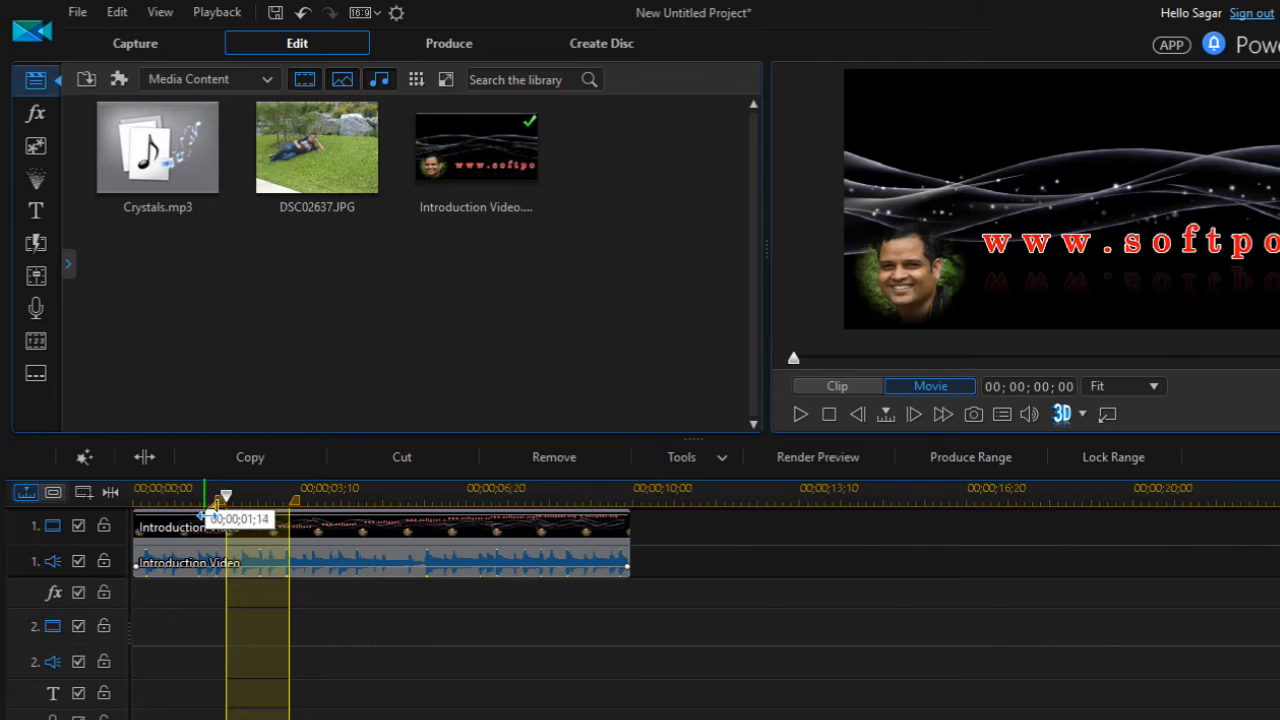
left_click_drag(216, 500, 244, 500)
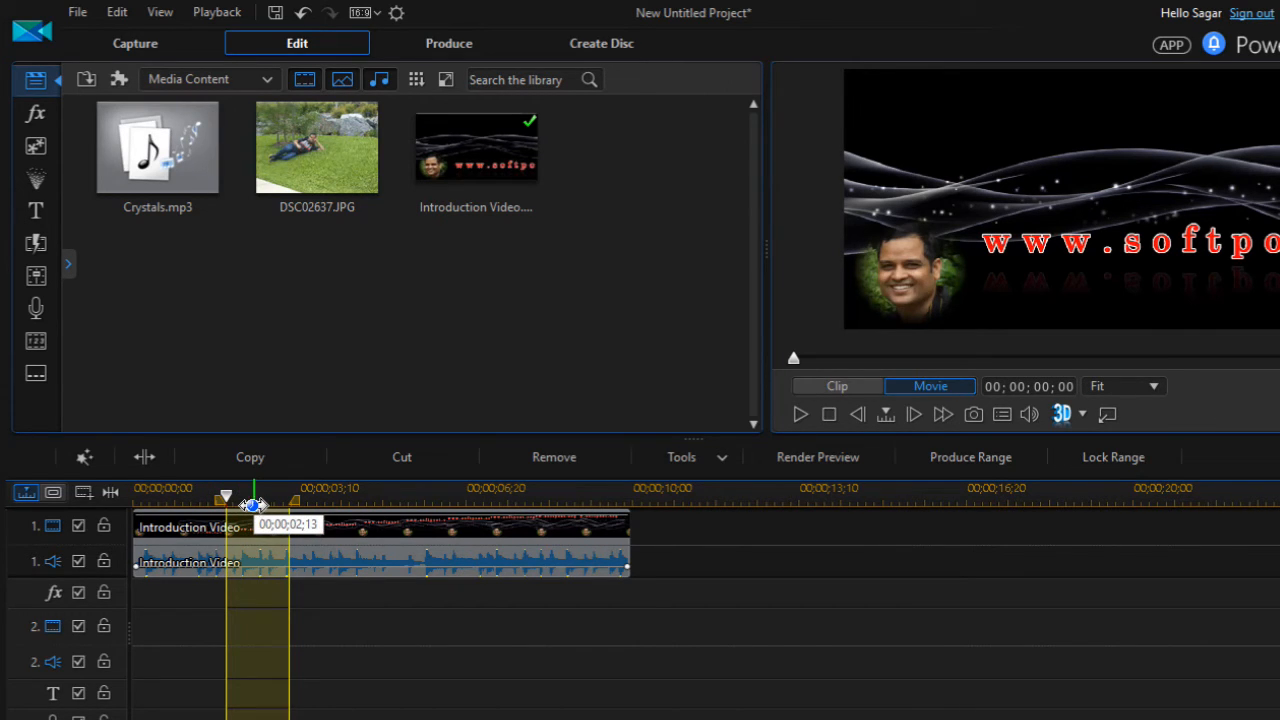
mouse_move(604, 556)
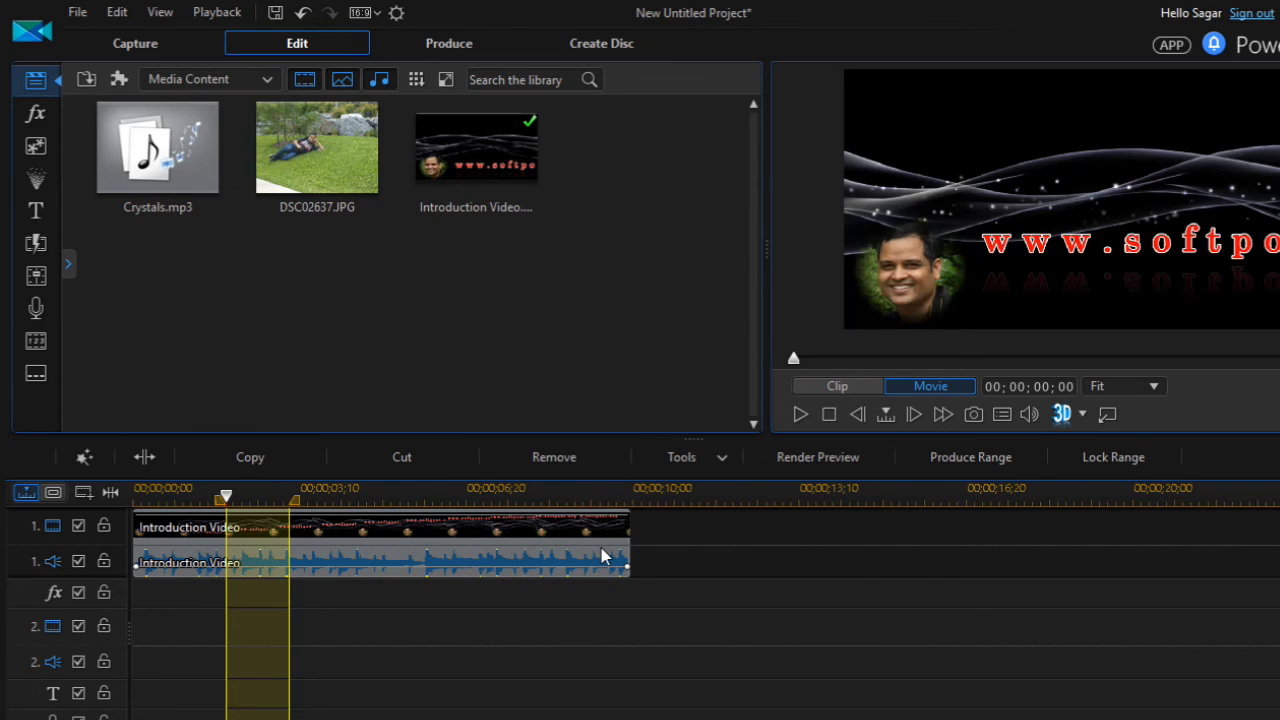
mouse_move(620, 604)
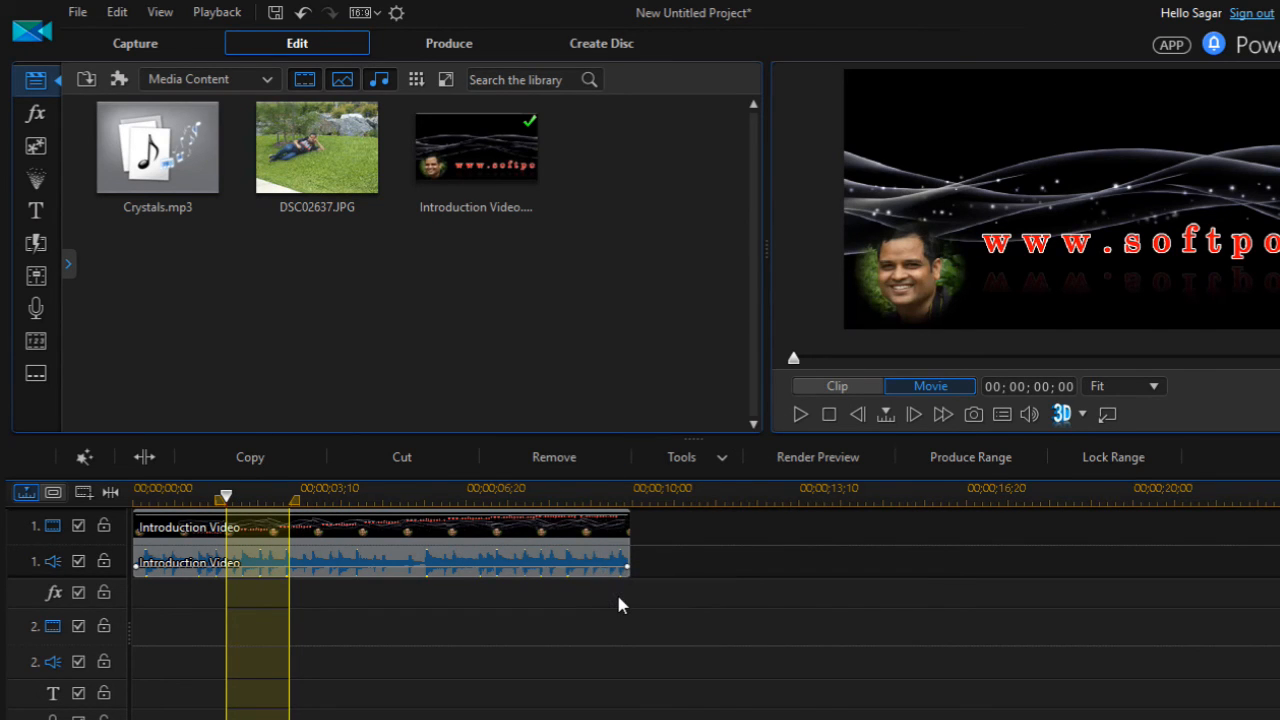